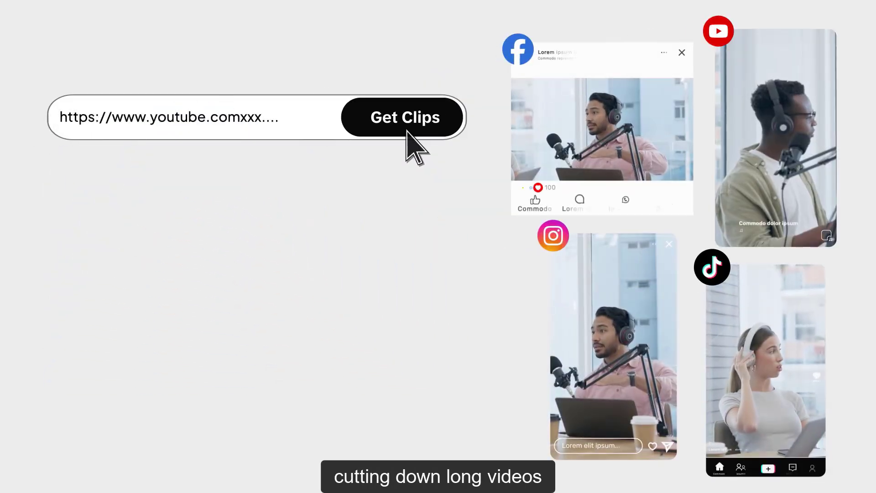
- Copy the URL of the '15 QUESTIONS ABOUT MOTION DESIGN' YouTube video and review its page
click(402, 118)
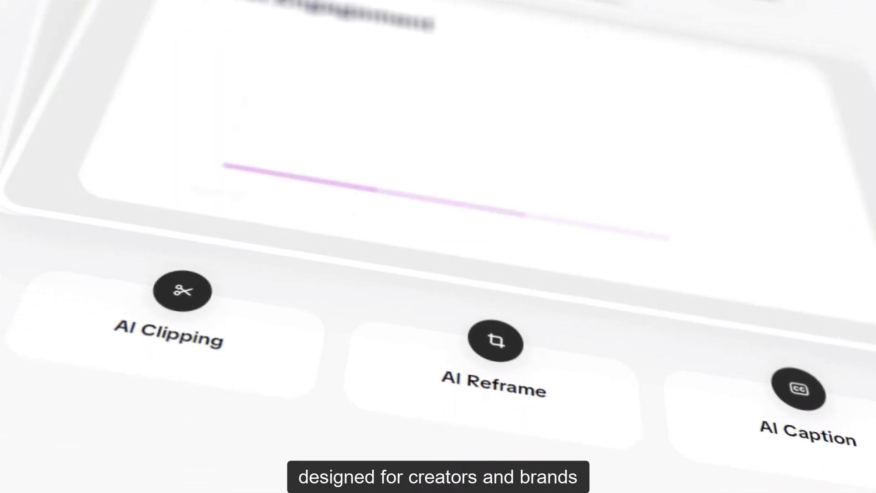
scroll(down, 3)
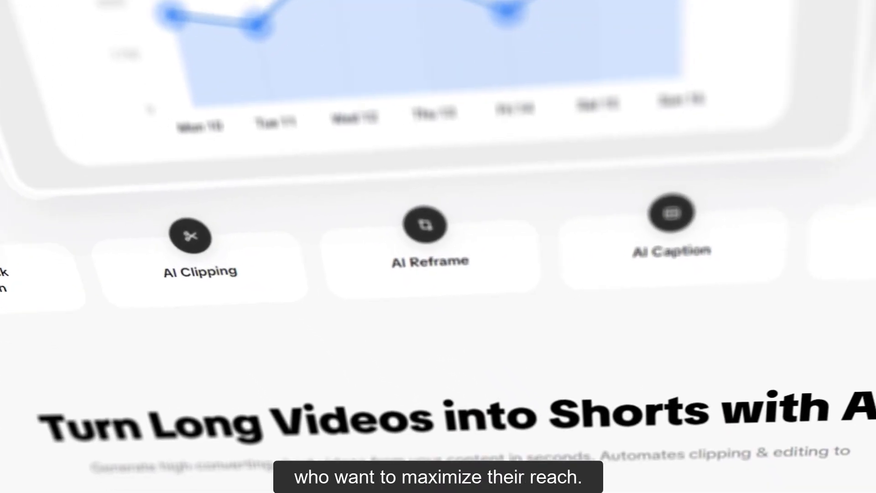
scroll(down, 3)
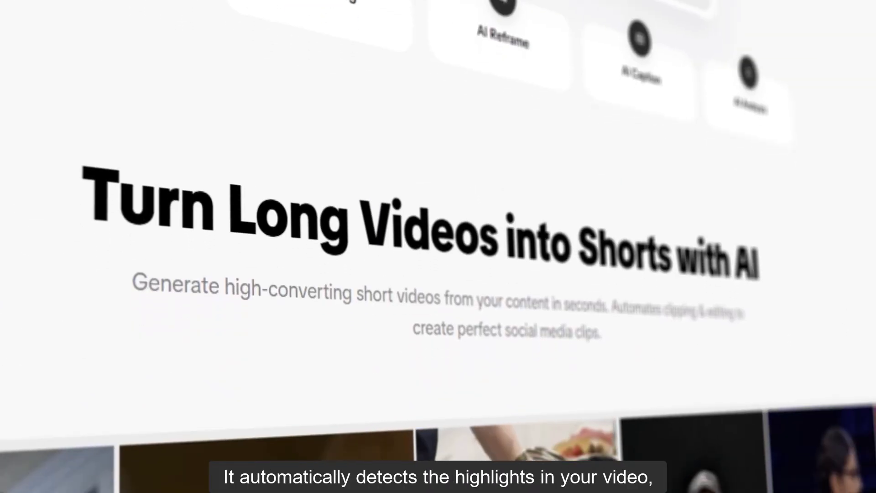
scroll(down, 3)
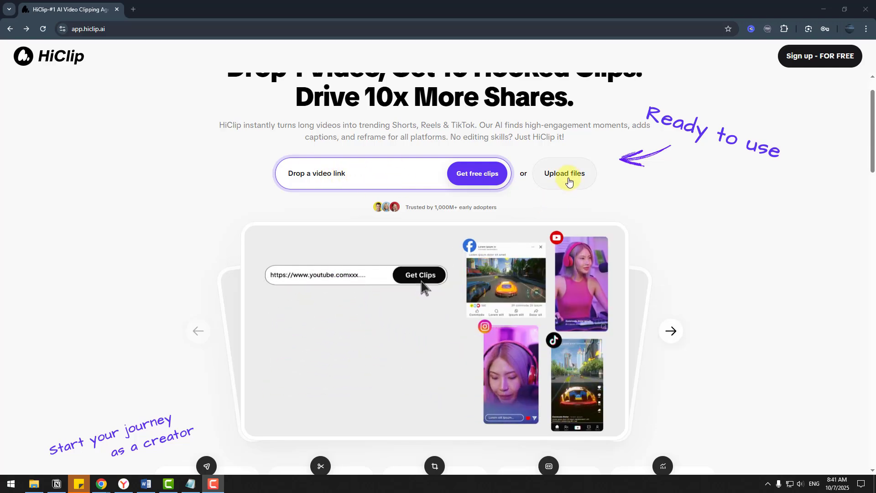
scroll(down, 3)
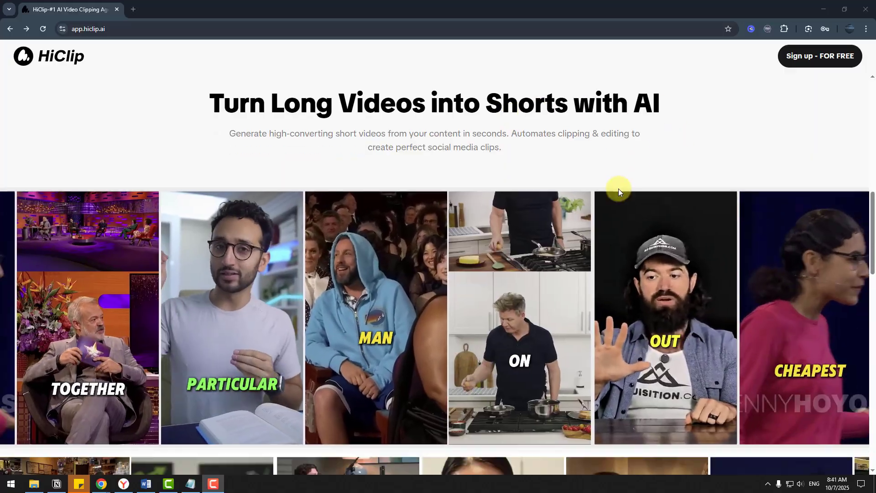
scroll(down, 3)
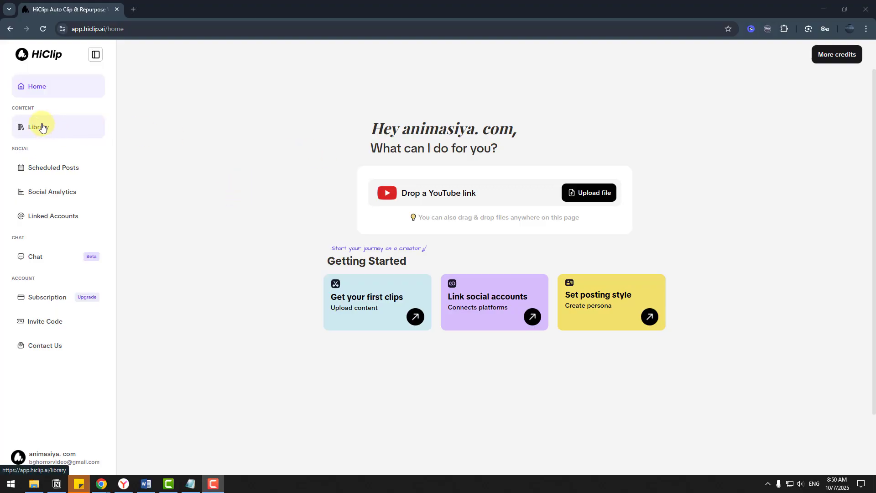
mouse_move(58, 192)
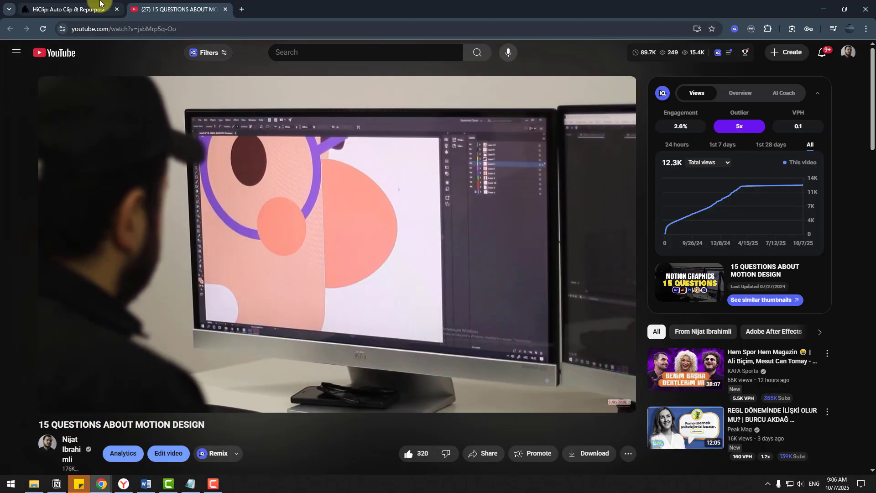
- Paste the YouTube link into HiClip's home link box and start 'Get clips in 1 click'
click(66, 9)
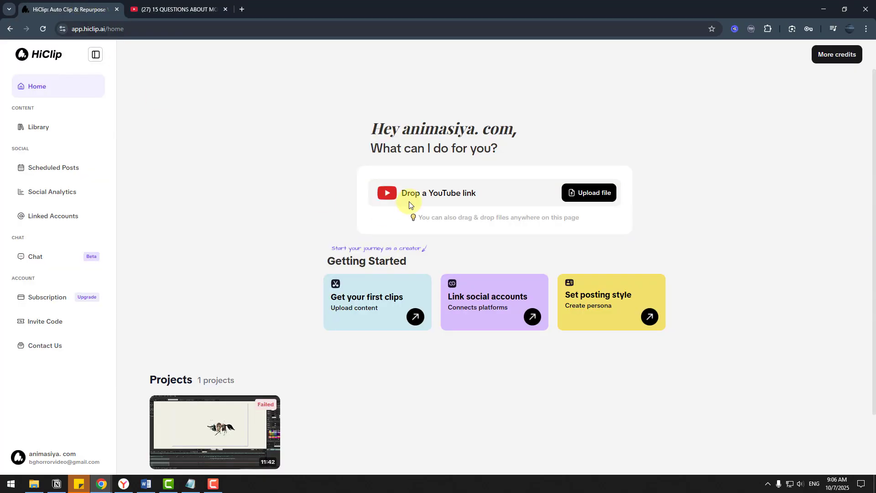
right_click(410, 193)
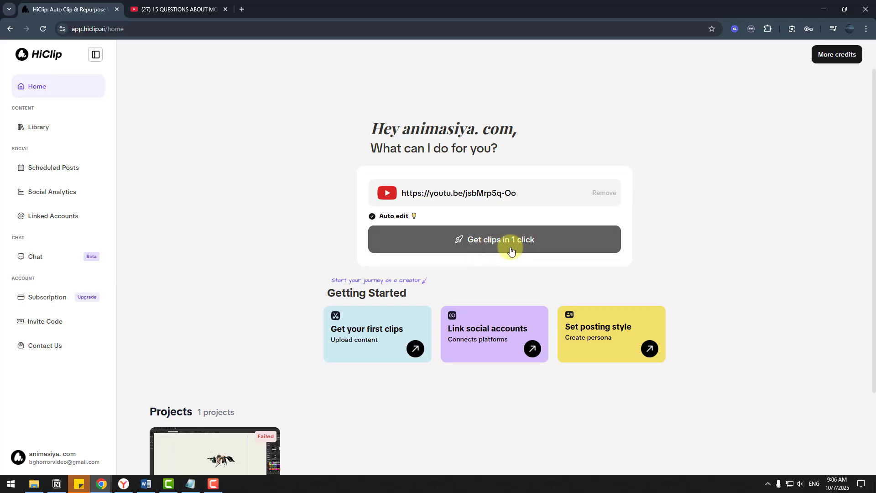
click(494, 239)
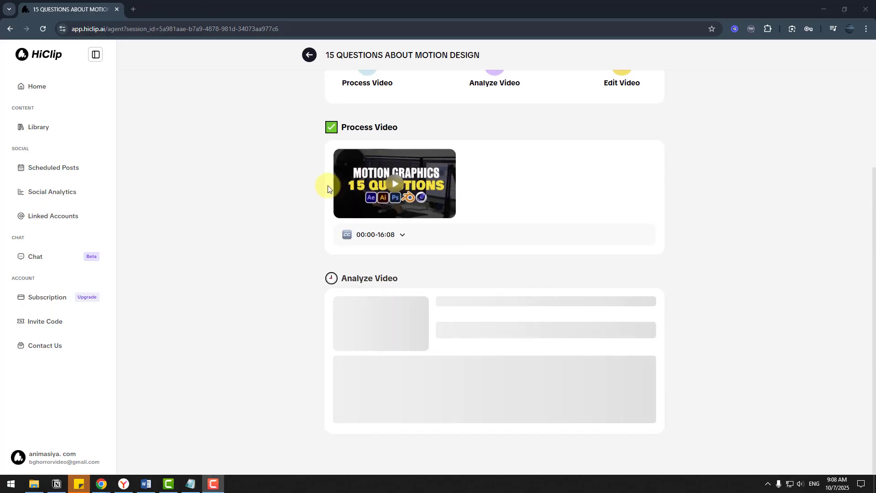
mouse_move(379, 282)
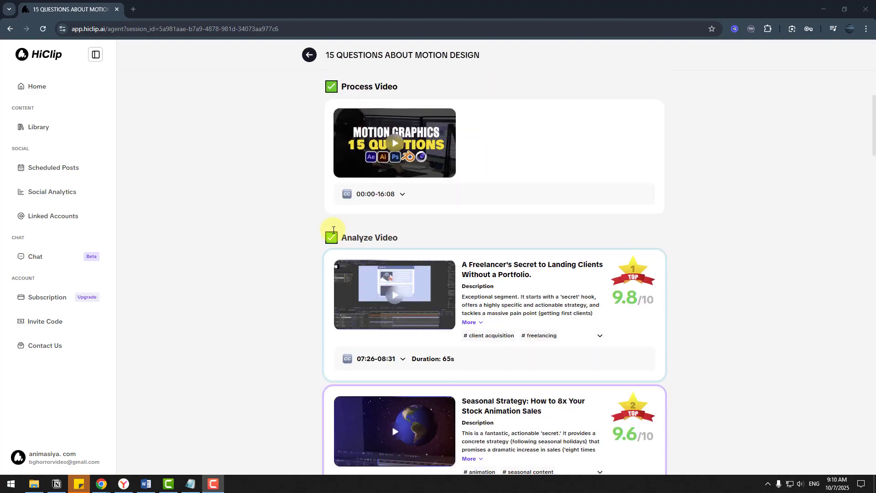
- Scroll through the analysed clip list scored out of 10, topping at 9.8
scroll(down, 3)
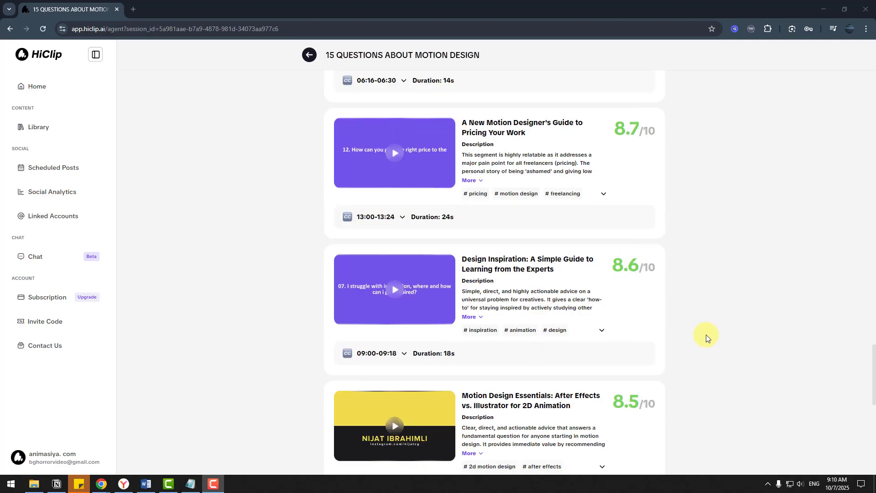
scroll(down, 3)
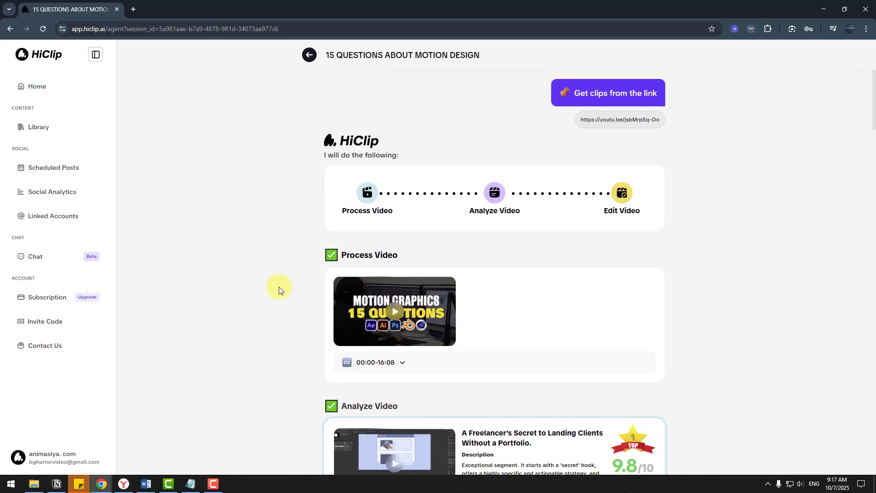
- Expand the 00:00–16:08 transcript under Process Video and read through it
scroll(down, 3)
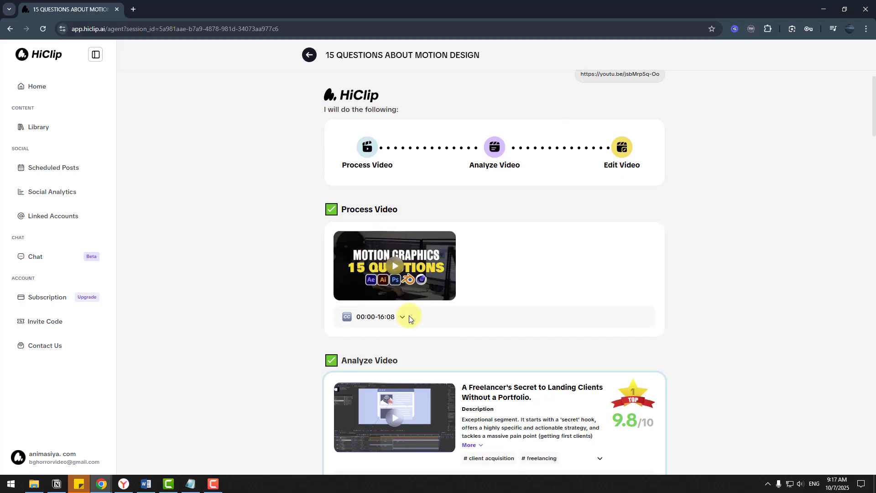
click(401, 317)
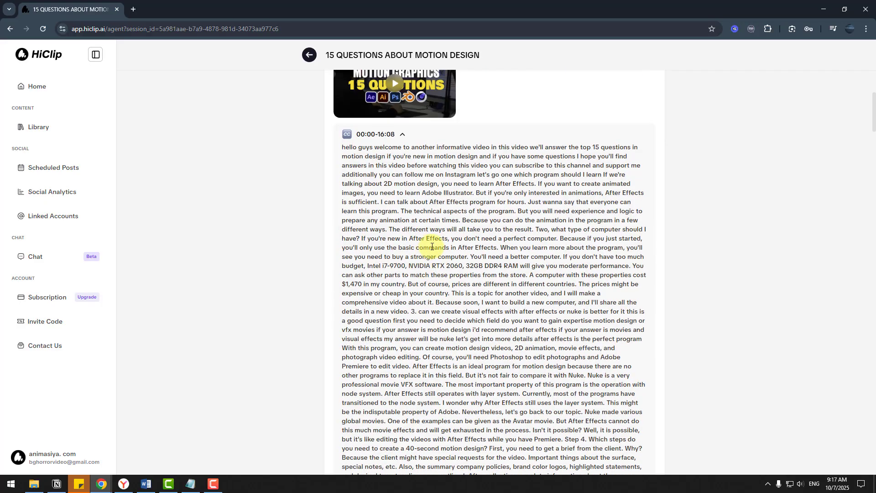
scroll(down, 3)
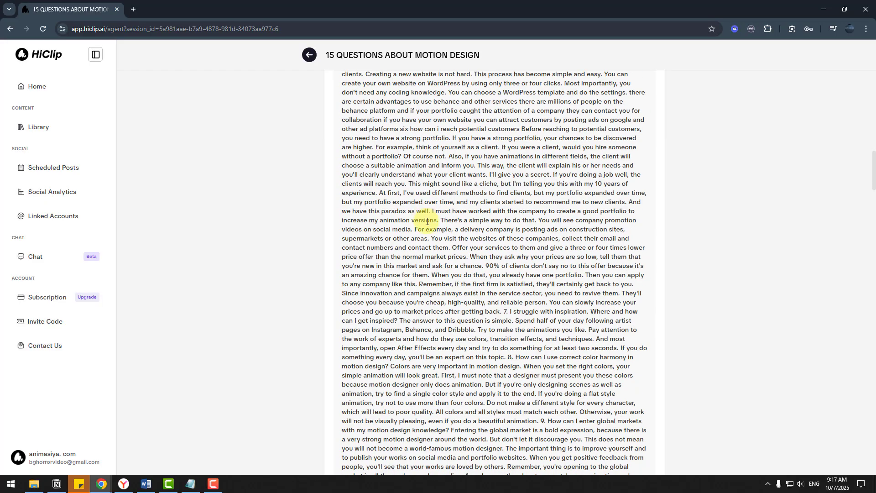
scroll(down, 3)
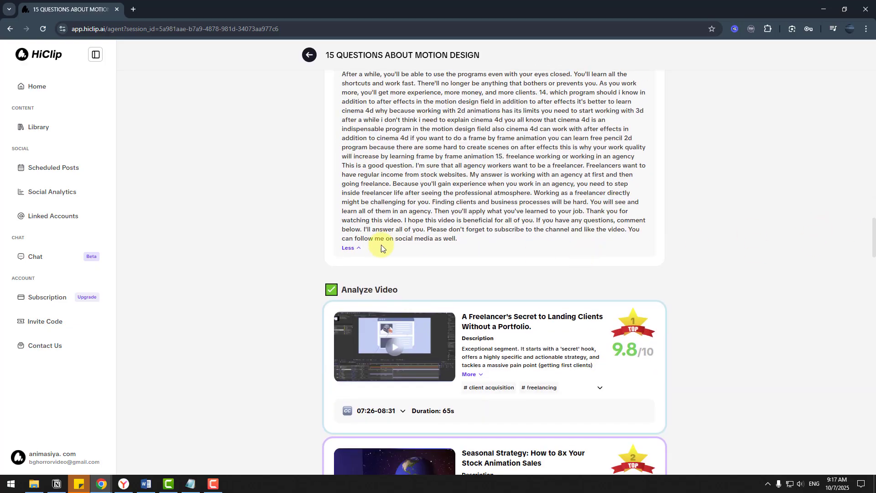
scroll(down, 3)
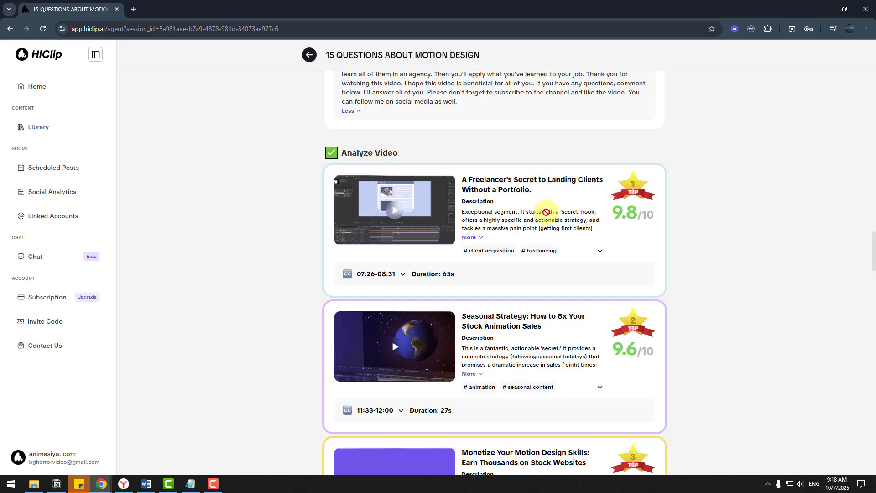
- Show all tags of the top freelancer clip and review the ranked clips down to the edited-clips carousel
click(599, 250)
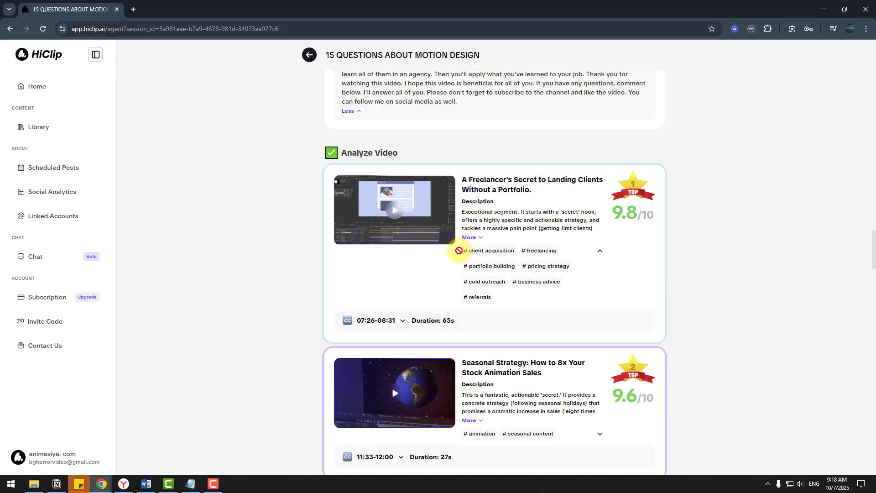
scroll(down, 3)
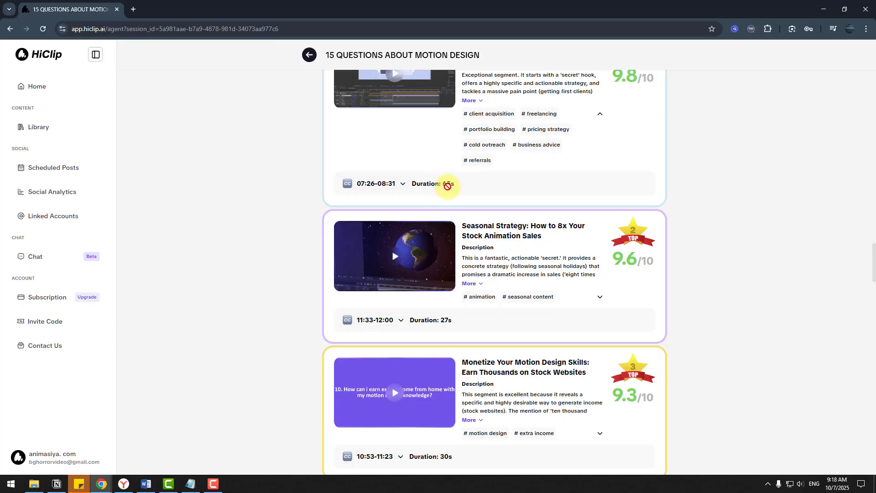
scroll(down, 3)
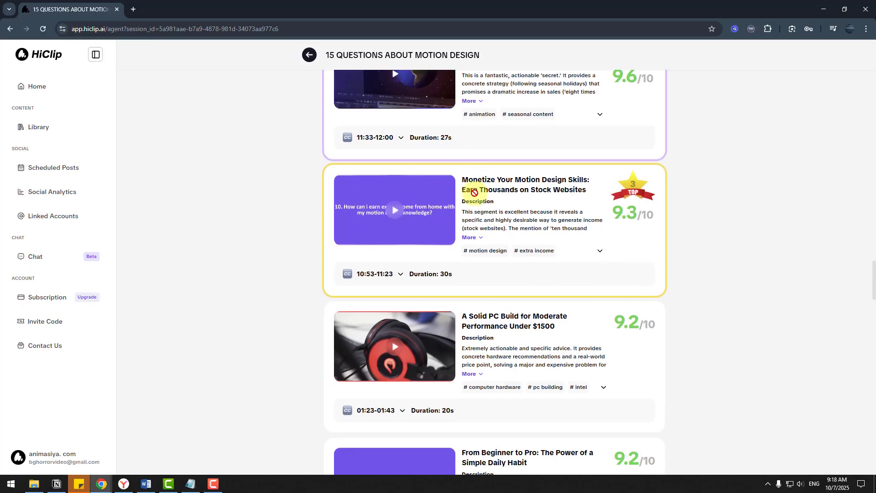
scroll(down, 3)
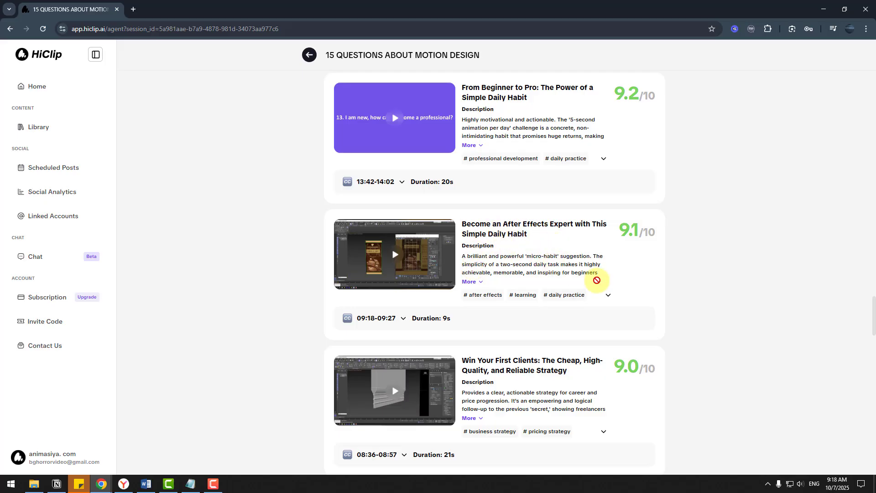
scroll(down, 3)
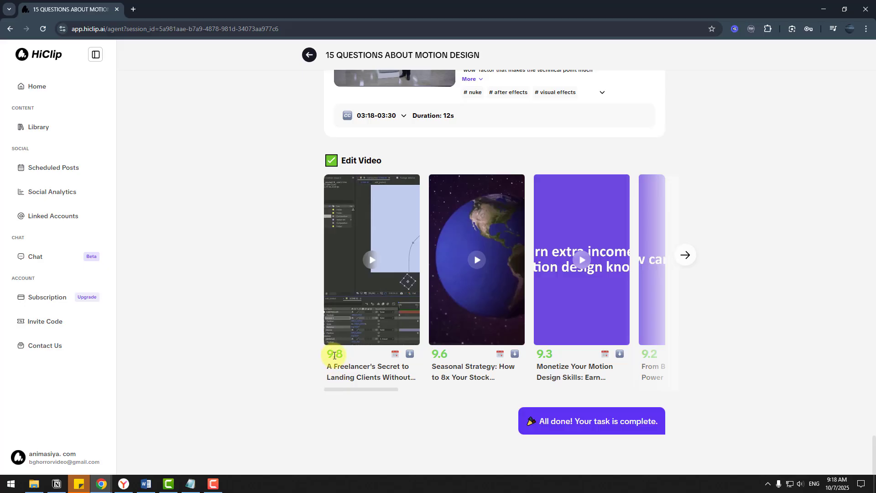
click(685, 255)
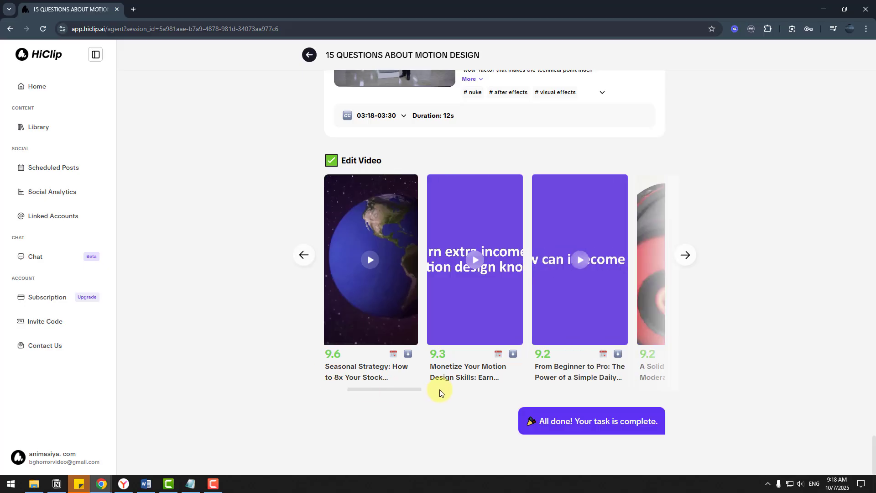
click(685, 255)
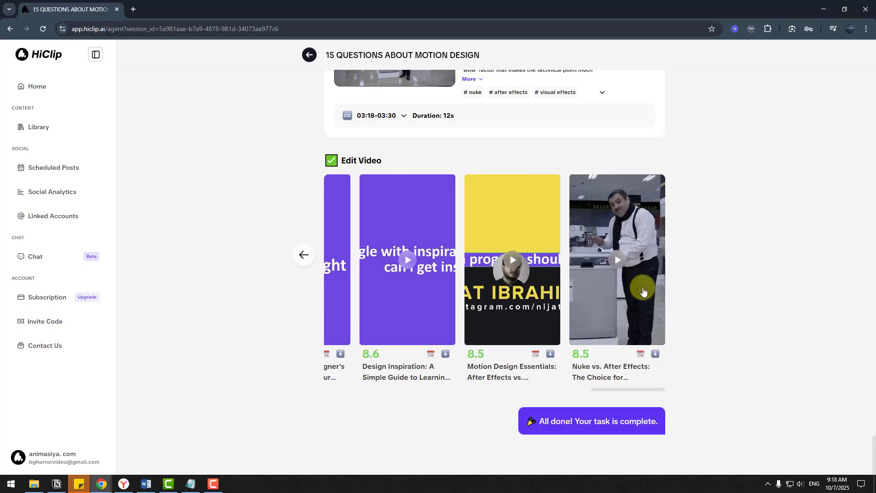
click(618, 260)
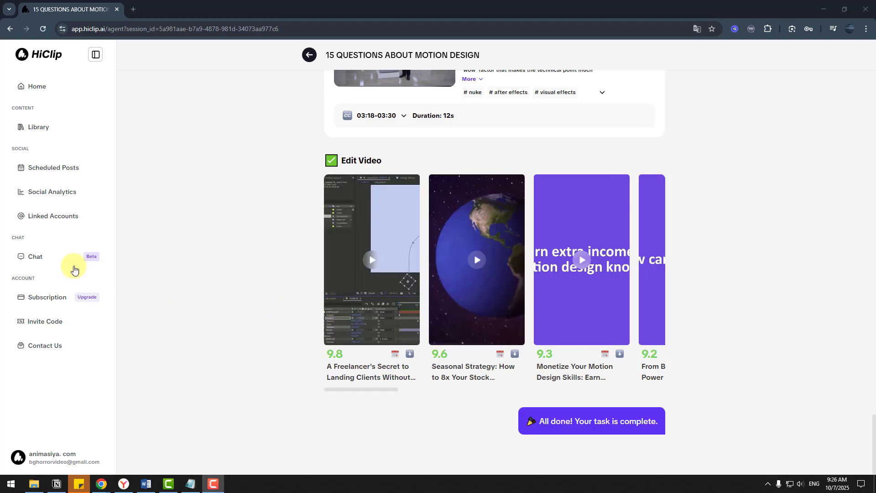
click(35, 256)
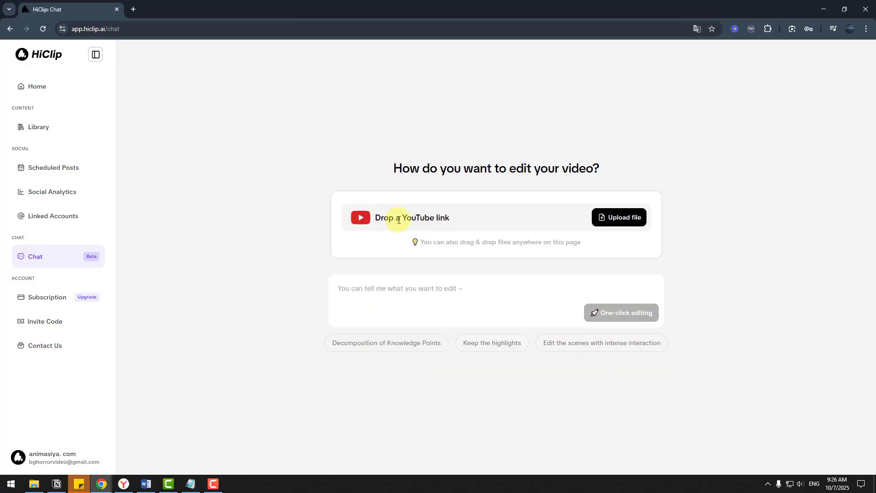
text(https://youtu.be/jsbMrp5q-Oo)
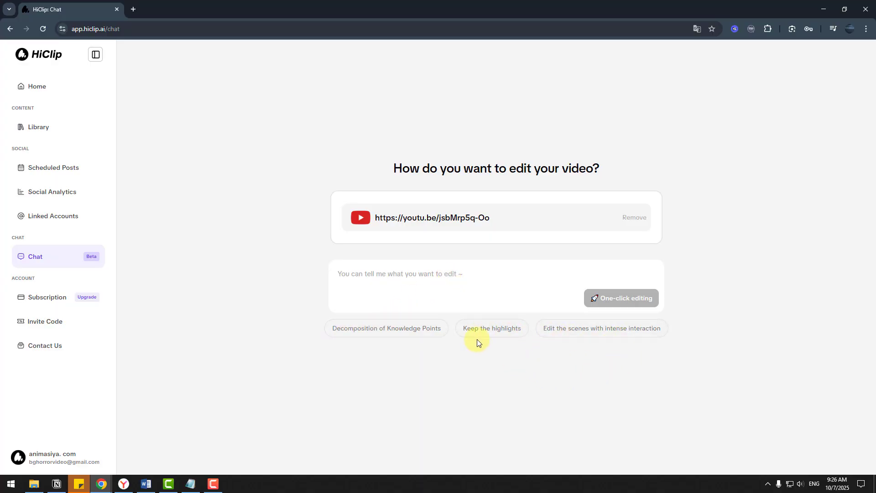
click(491, 327)
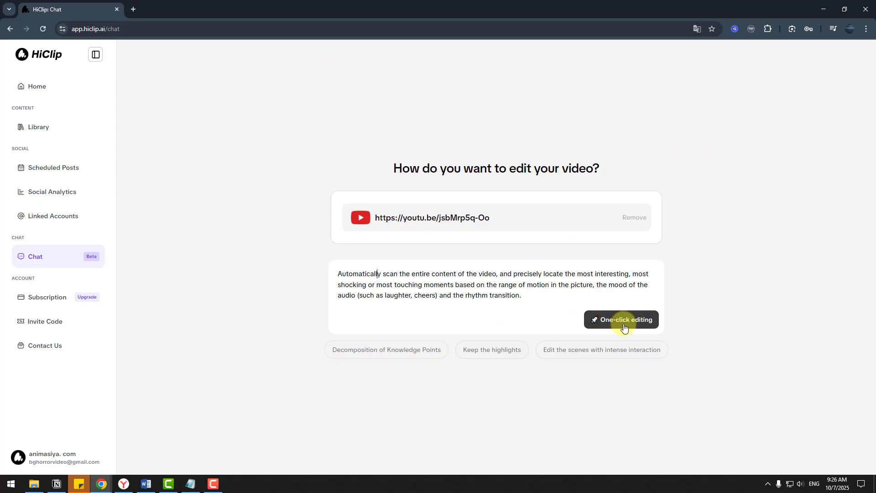
click(620, 319)
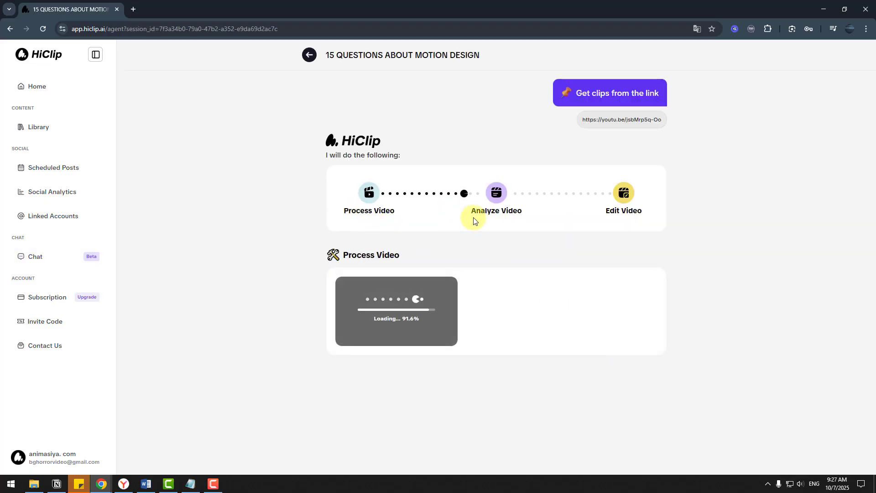
mouse_move(700, 294)
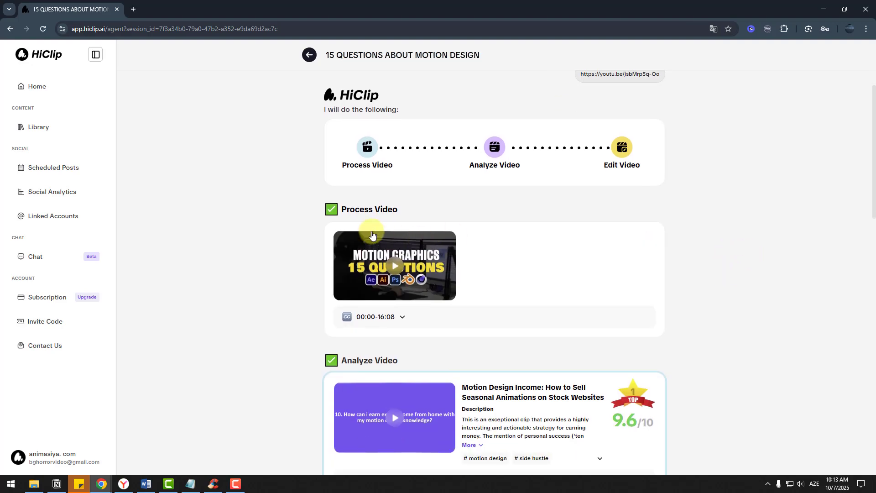
- Scroll through the new project's analysed clips scored 9.6 and 9.2
scroll(down, 3)
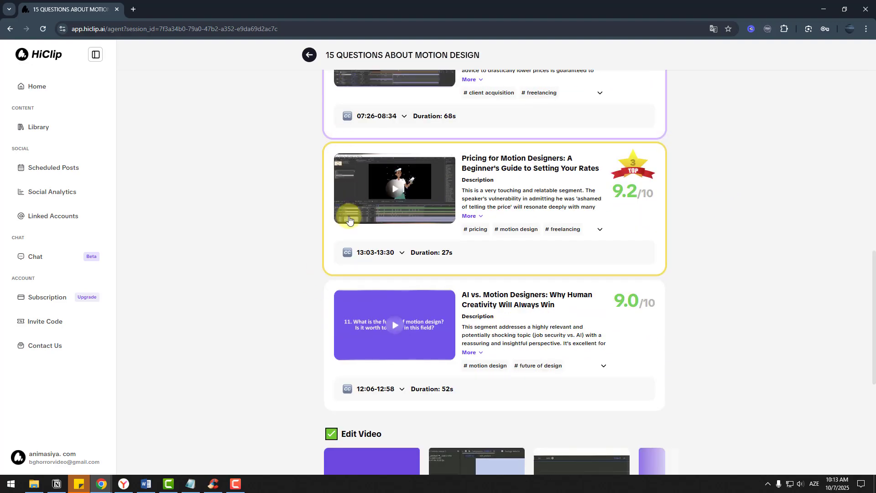
scroll(down, 3)
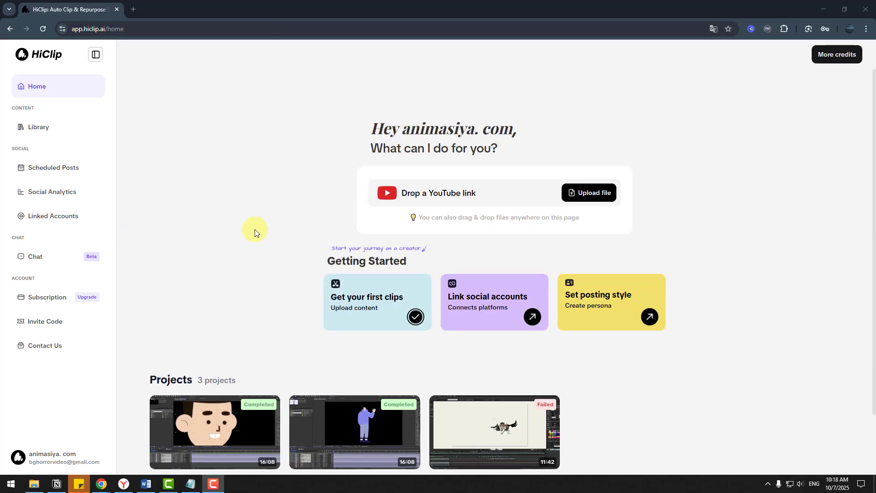
mouse_move(54, 206)
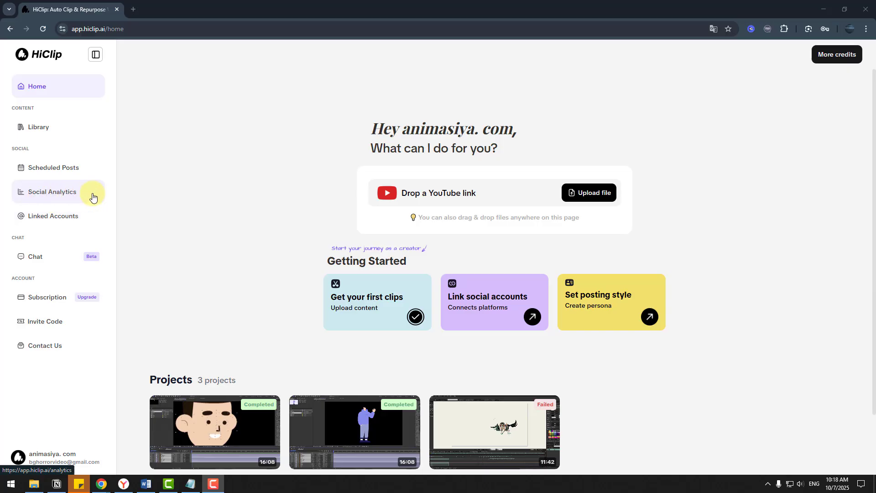
- View Linked Accounts with no YouTube connected, then Social Analytics, unavailable until channels are connected
click(53, 215)
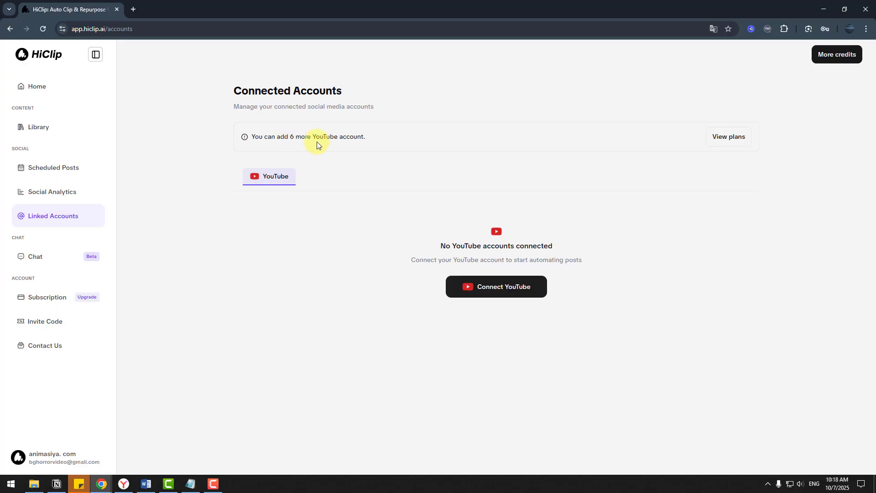
mouse_move(458, 311)
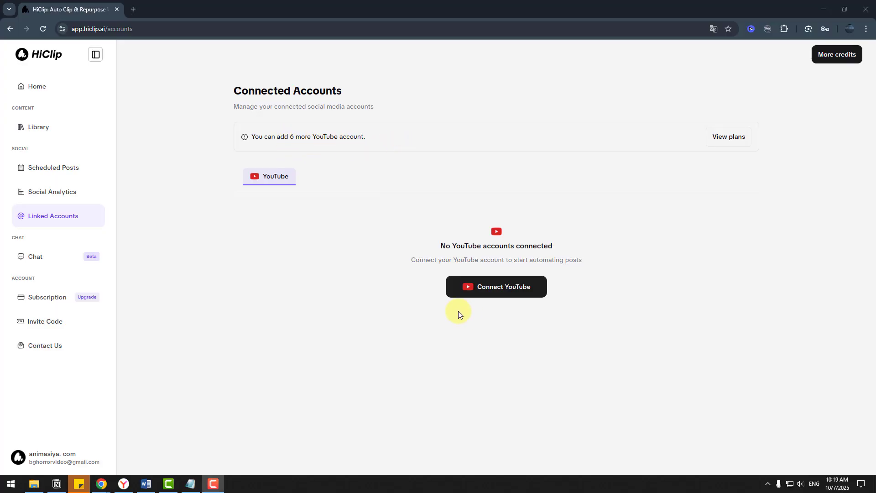
mouse_move(613, 213)
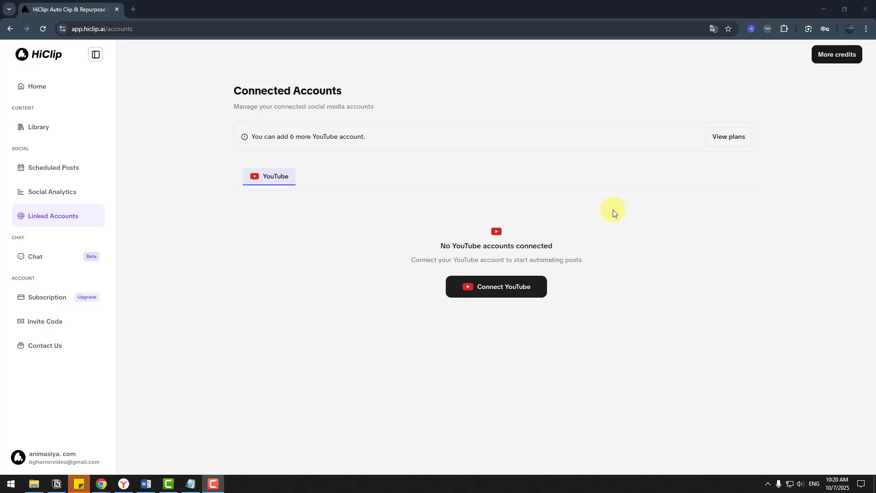
mouse_move(609, 197)
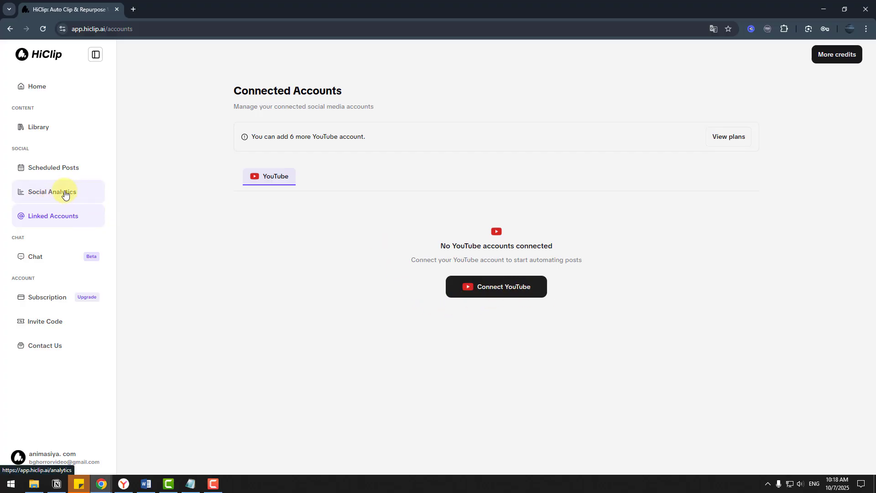
click(51, 191)
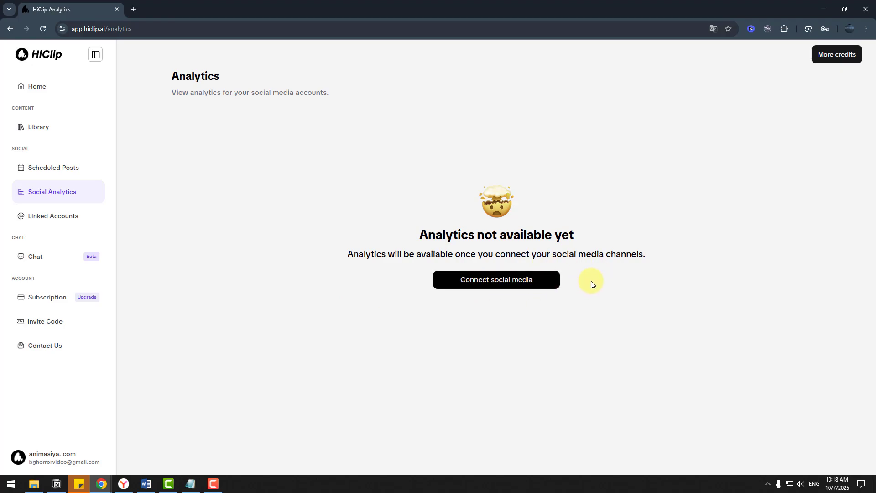
click(36, 86)
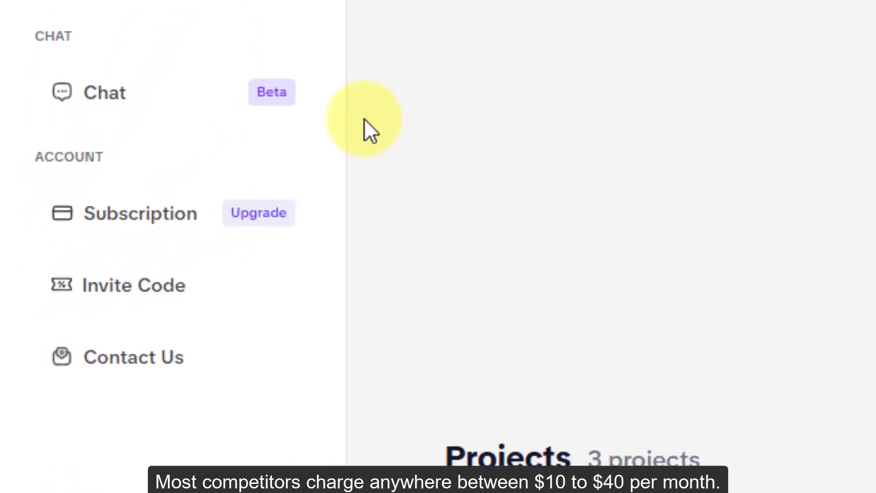
- Show Subscription pricing with Annual billing: Starter $54, Creator $120, Team $1500 per year
click(140, 212)
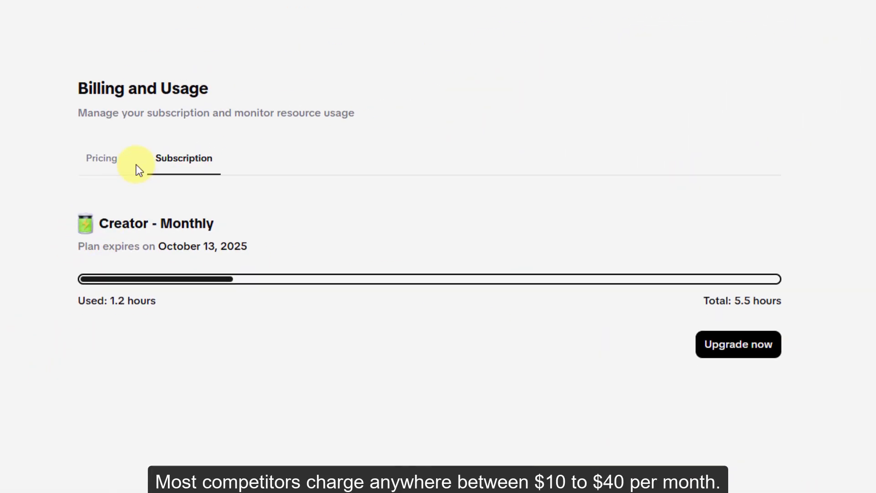
click(102, 158)
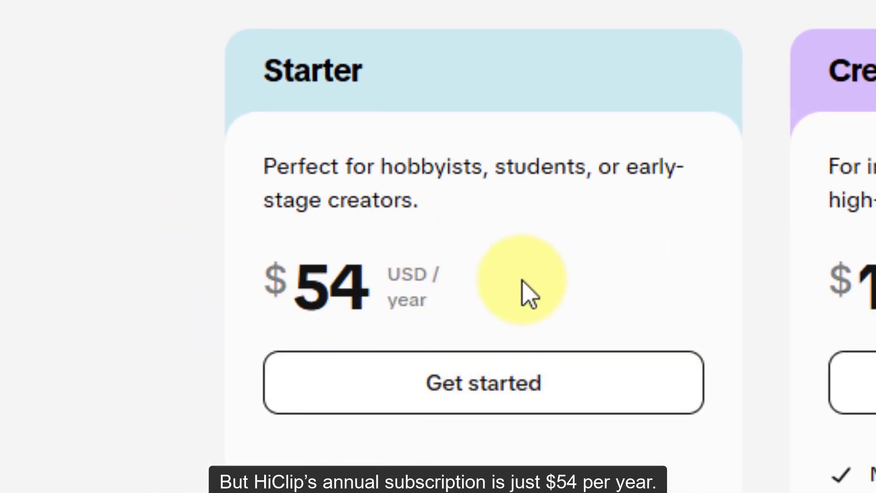
scroll(right, 3)
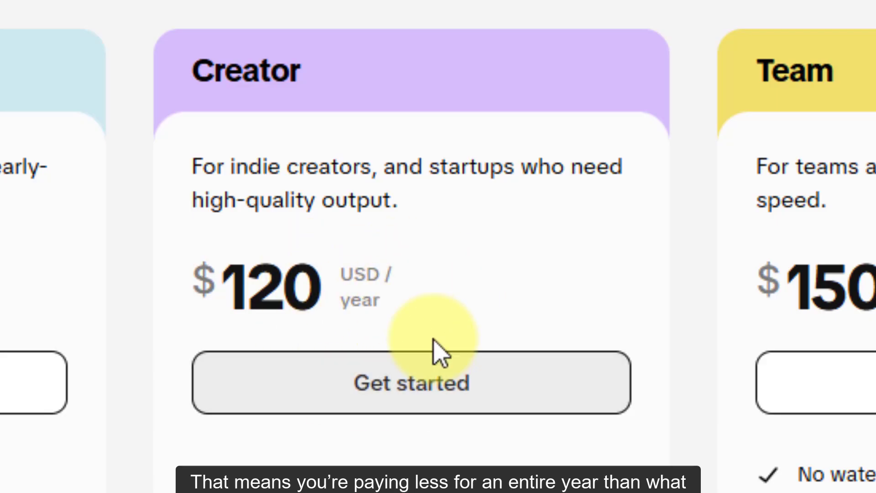
scroll(right, 3)
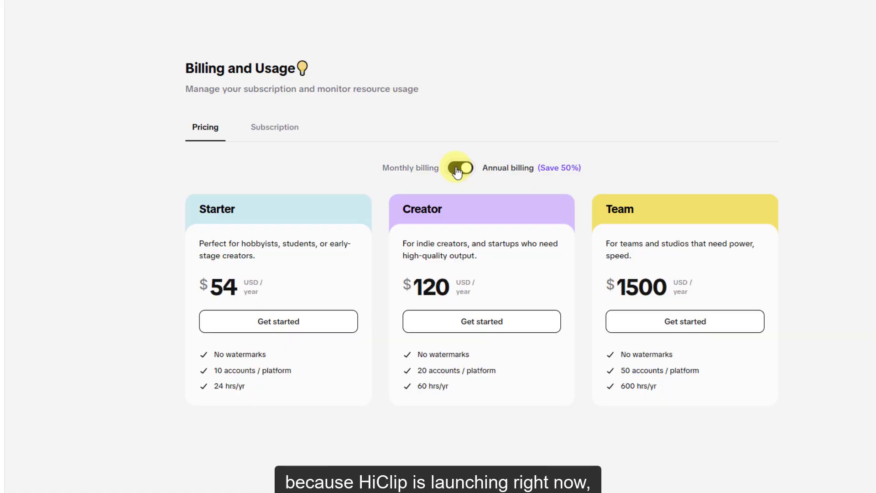
click(459, 168)
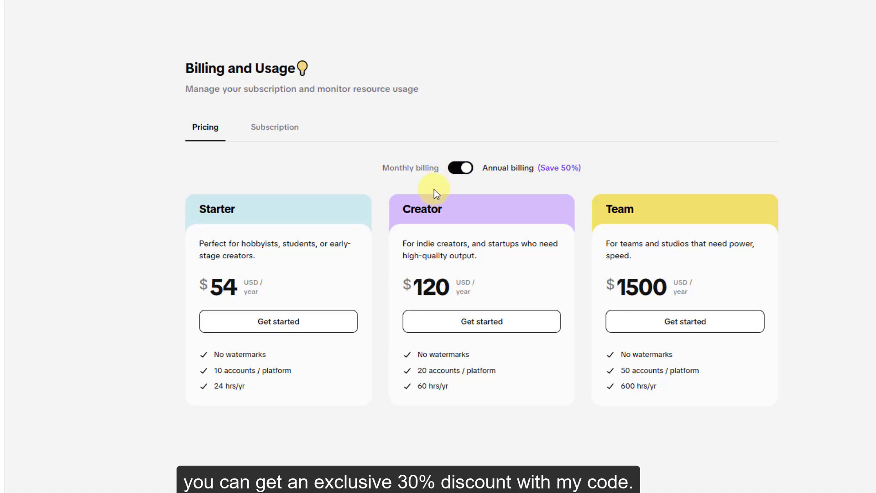